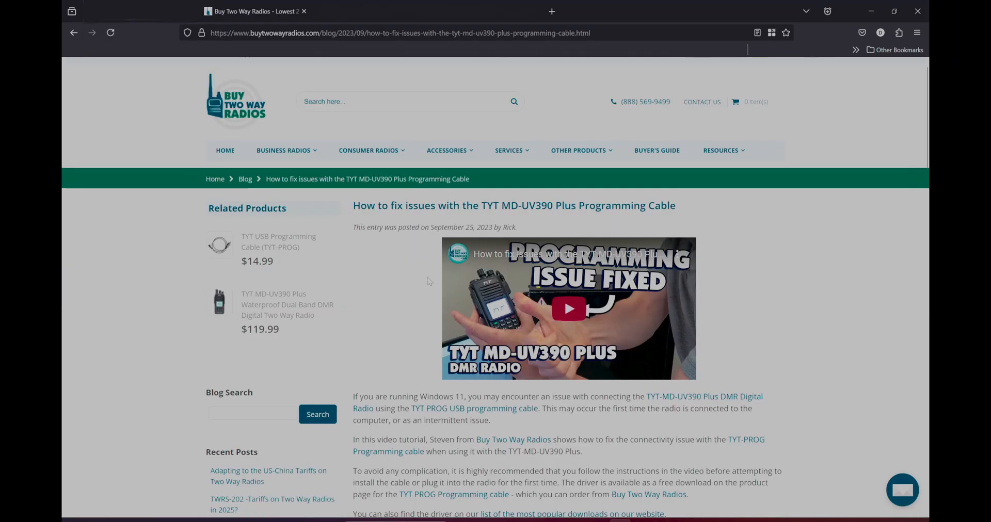
mouse_move(668, 446)
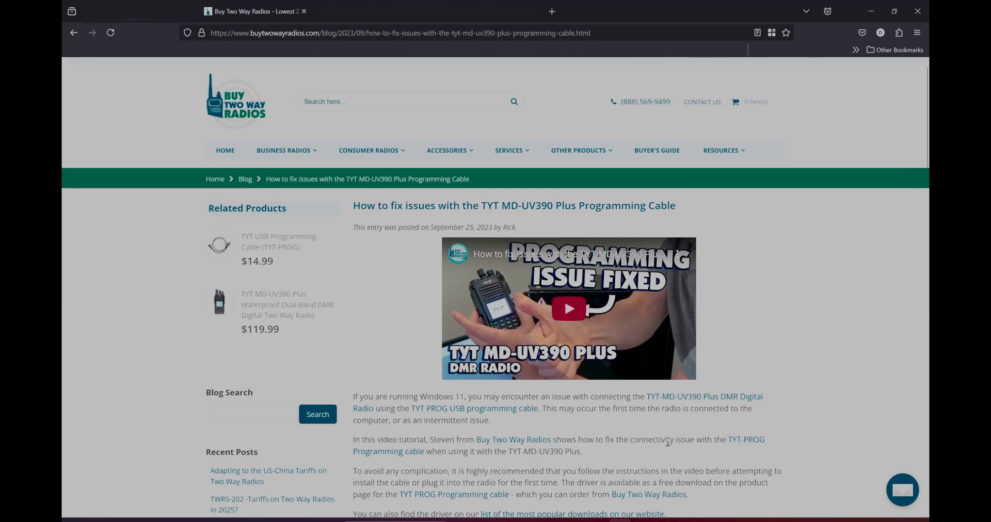
Step: Filter the handheld radios to TYT and go to the MD-UV390 Plus product page
scroll("down", 3)
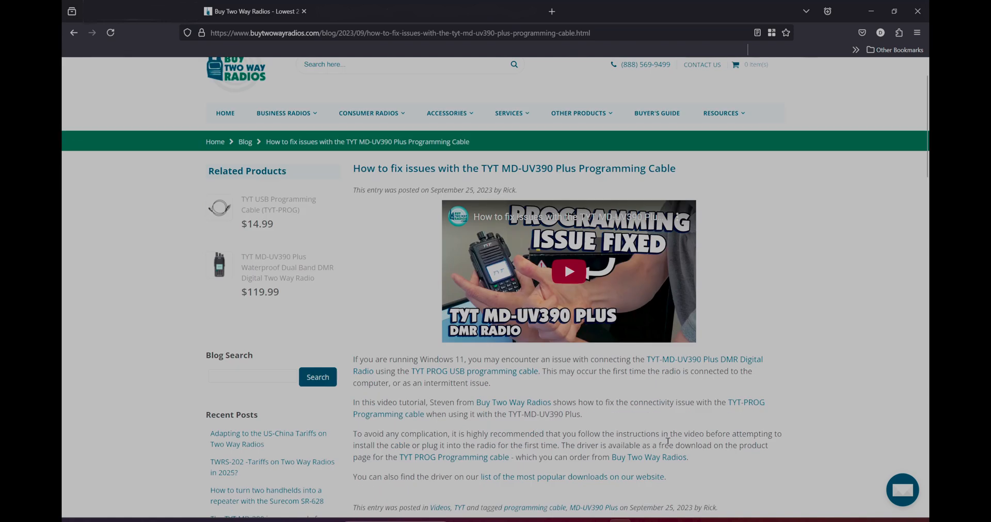
scroll("down", 3)
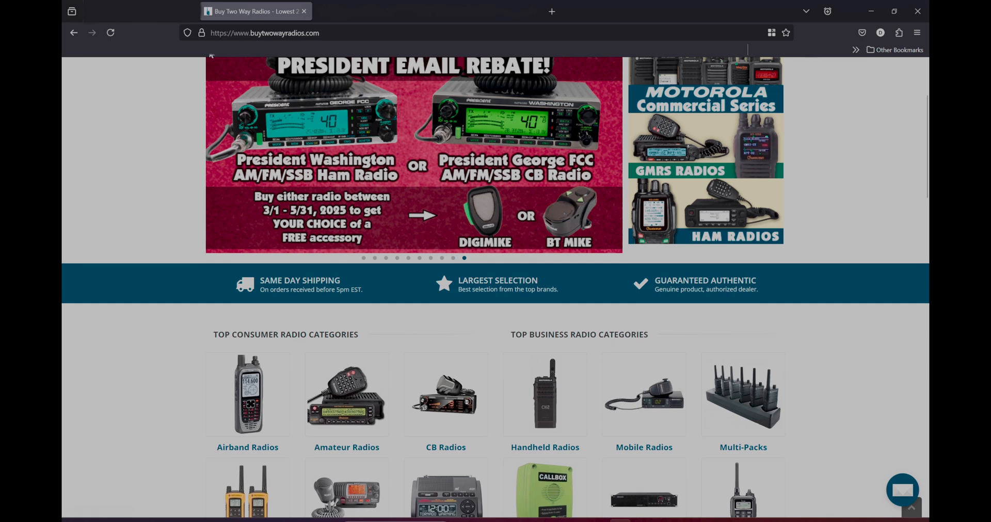
mouse_move(440, 430)
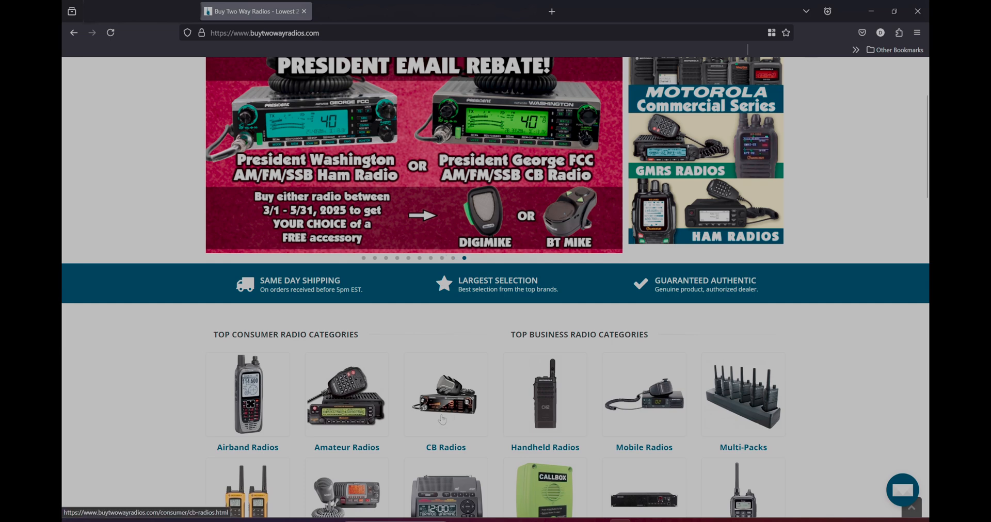
scroll("down", 3)
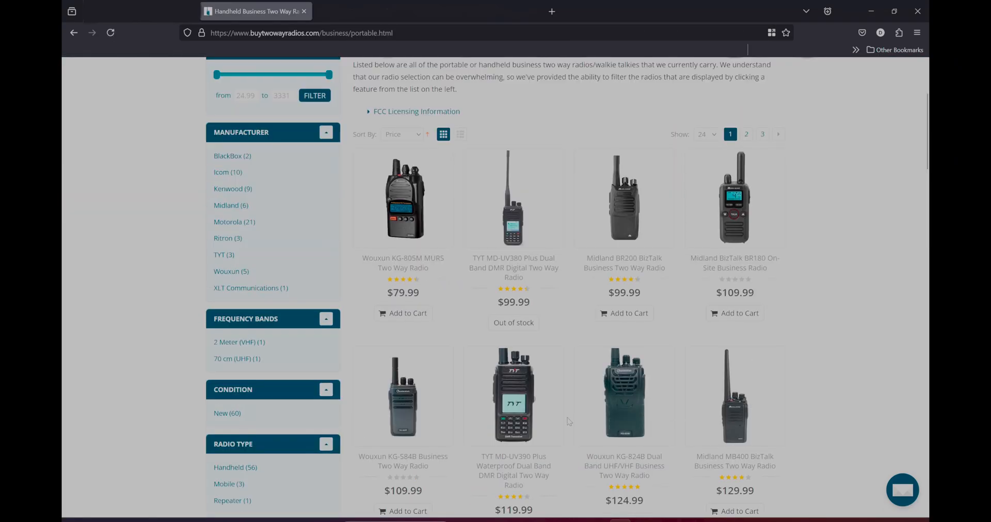
mouse_move(219, 259)
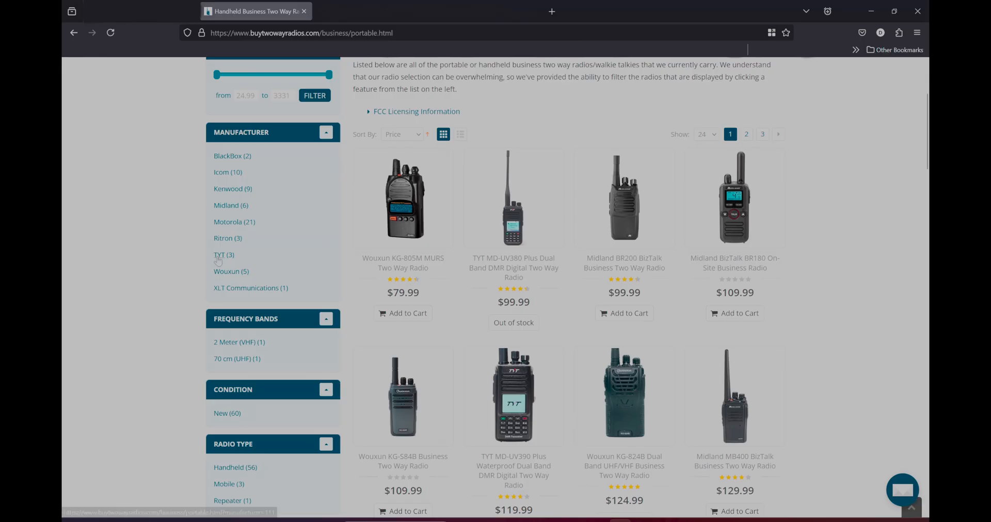
left_click(219, 255)
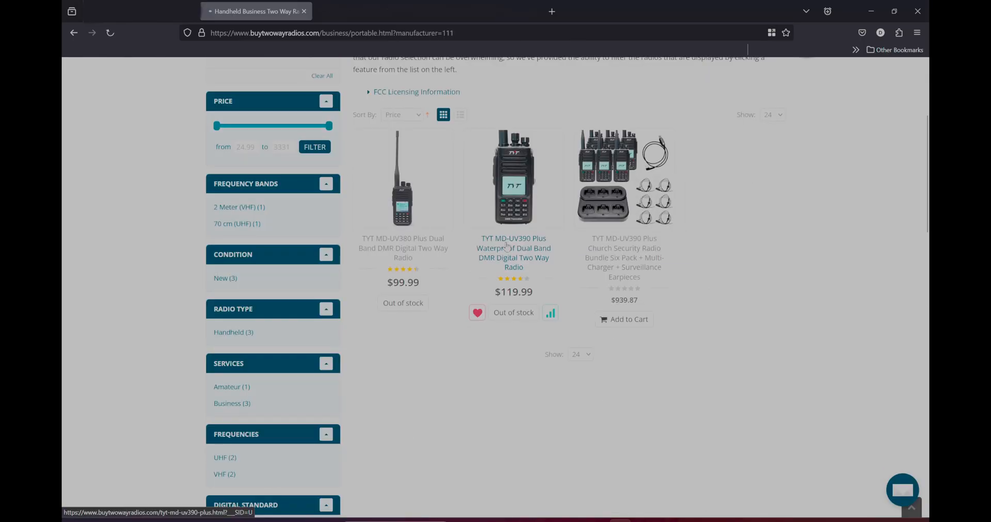
left_click(513, 253)
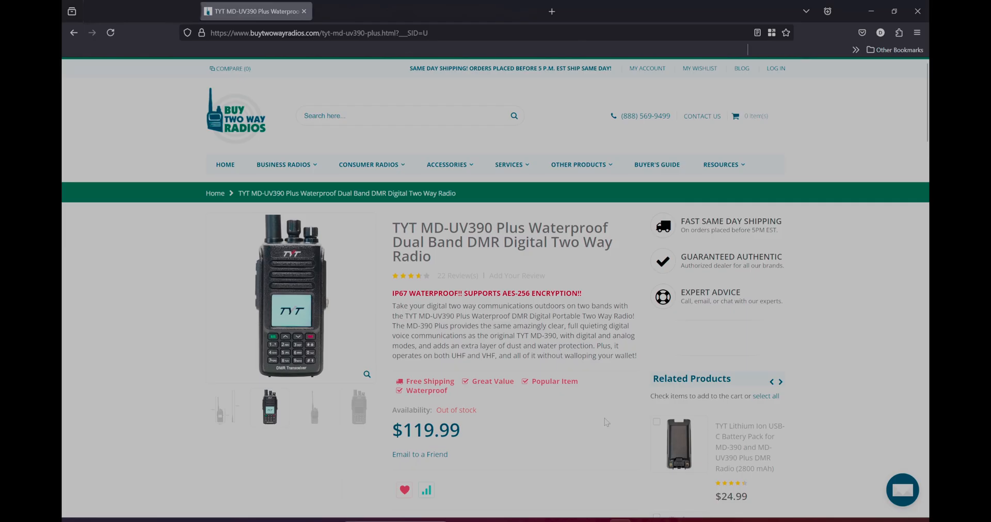
scroll("down", 3)
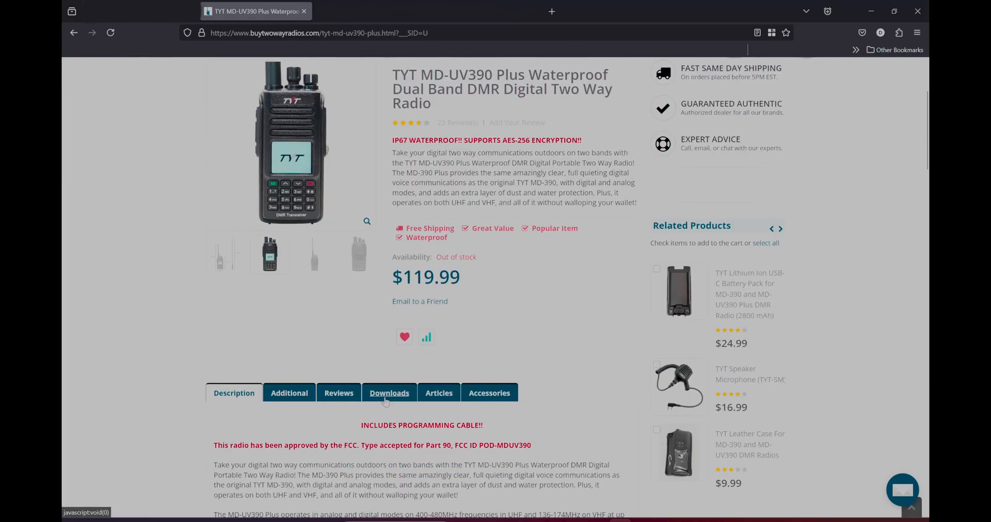
Step: From the Downloads tab, download the TYT-USB-Cable-Driver file and dismiss the save prompt
left_click(389, 394)
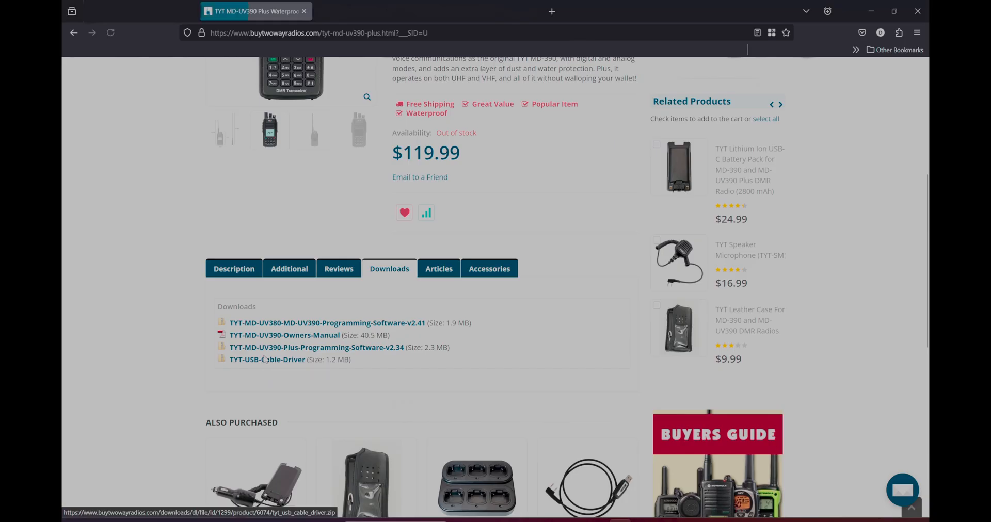
left_click(266, 360)
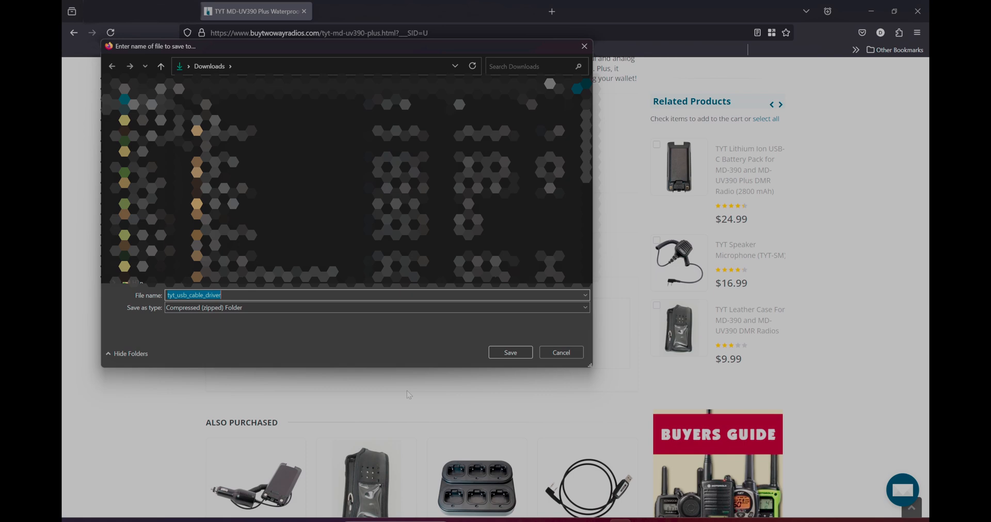
mouse_move(531, 351)
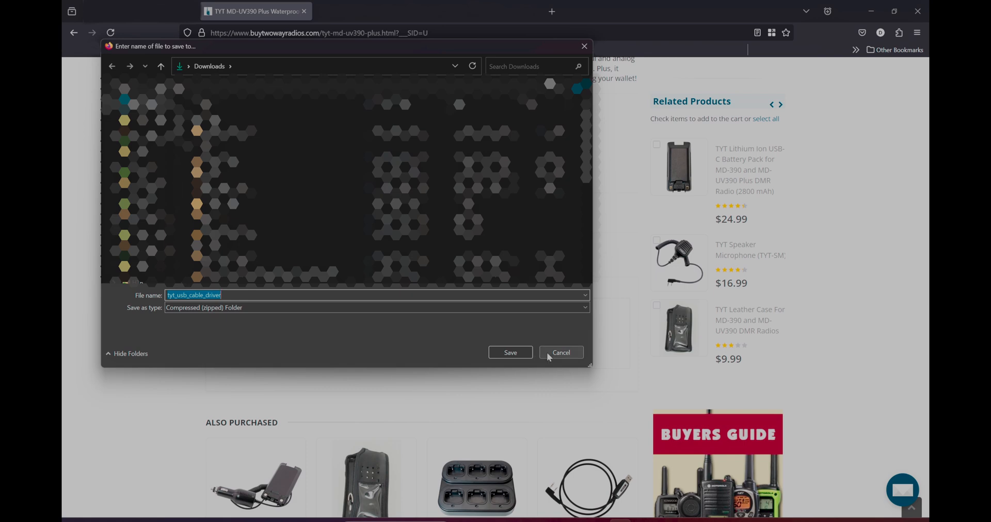
left_click(562, 353)
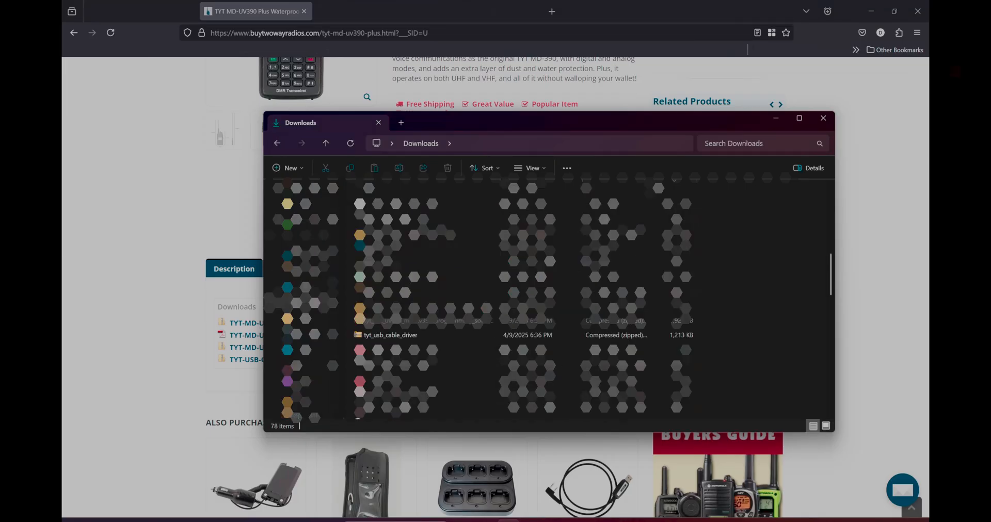
Step: Extract tyt_usb_cable_driver.zip from Downloads, replacing the same-named files in the destination
left_click(390, 336)
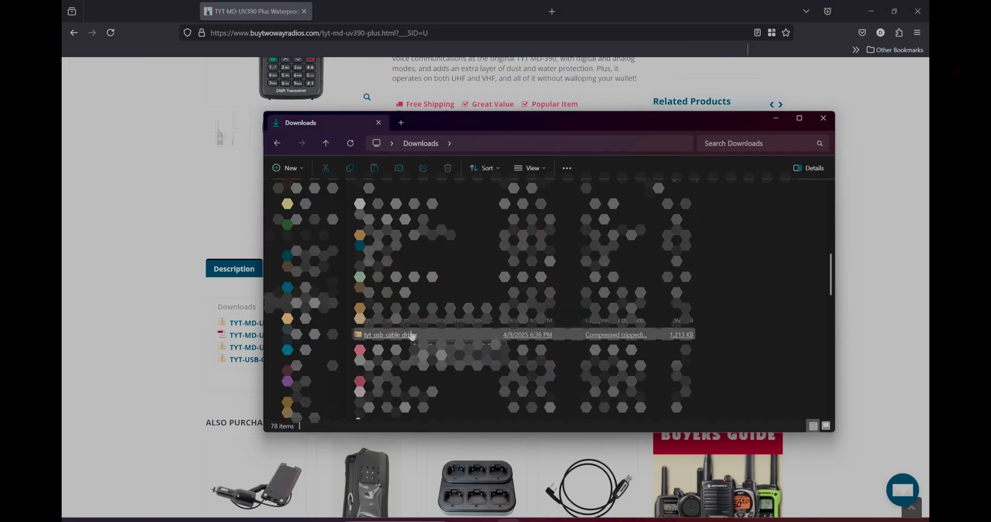
left_click(389, 336)
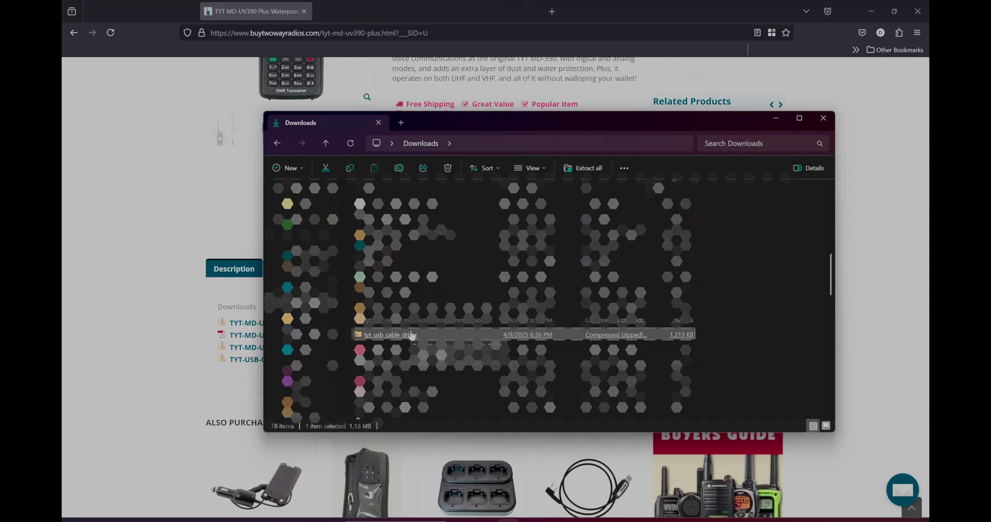
double_click(390, 336)
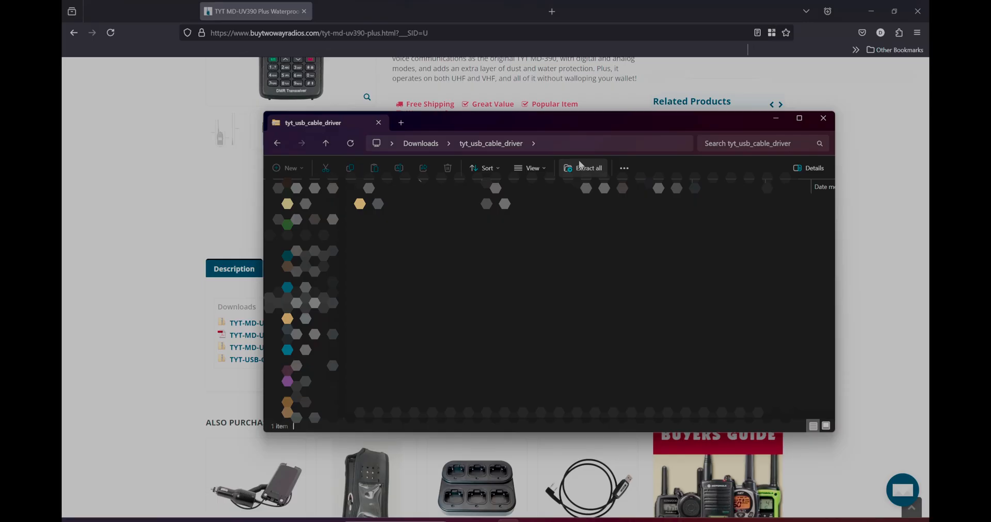
left_click(582, 168)
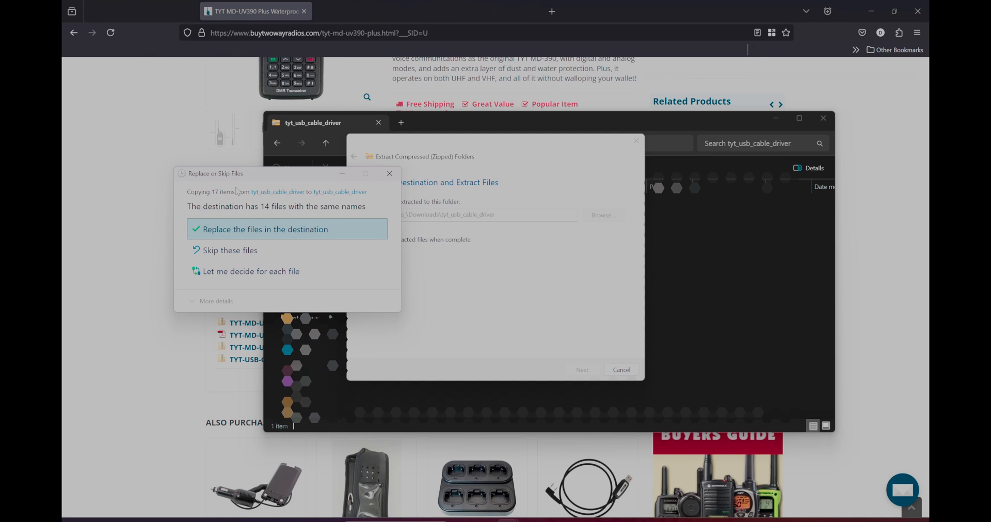
left_click(266, 230)
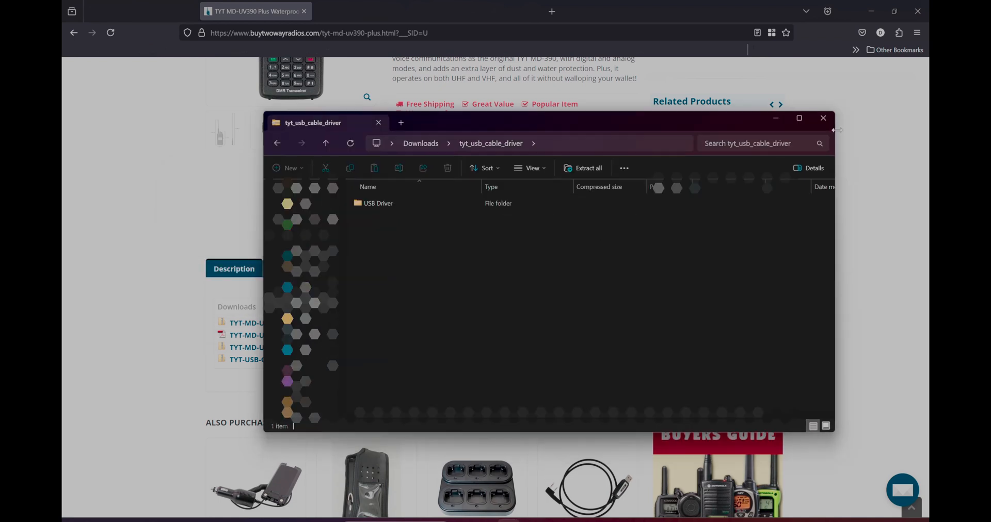
left_click(823, 117)
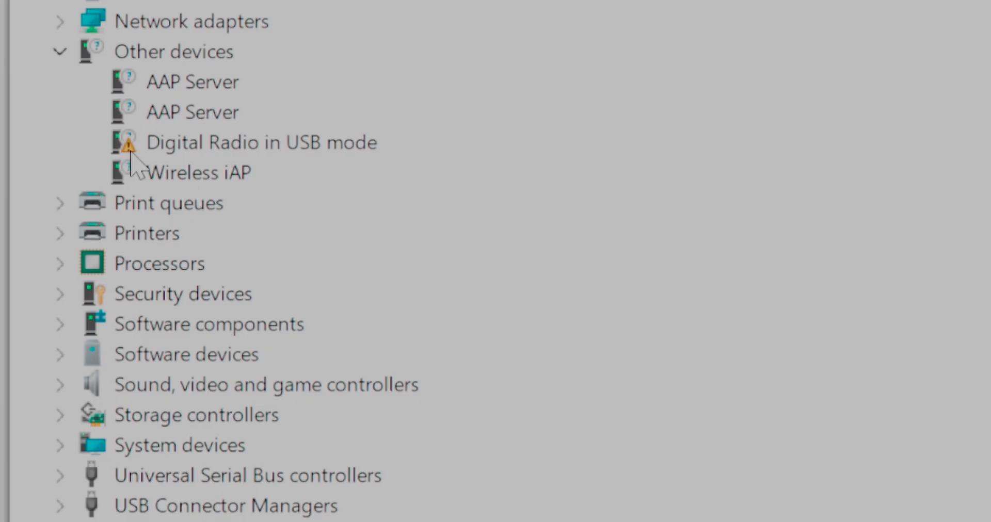
mouse_move(199, 155)
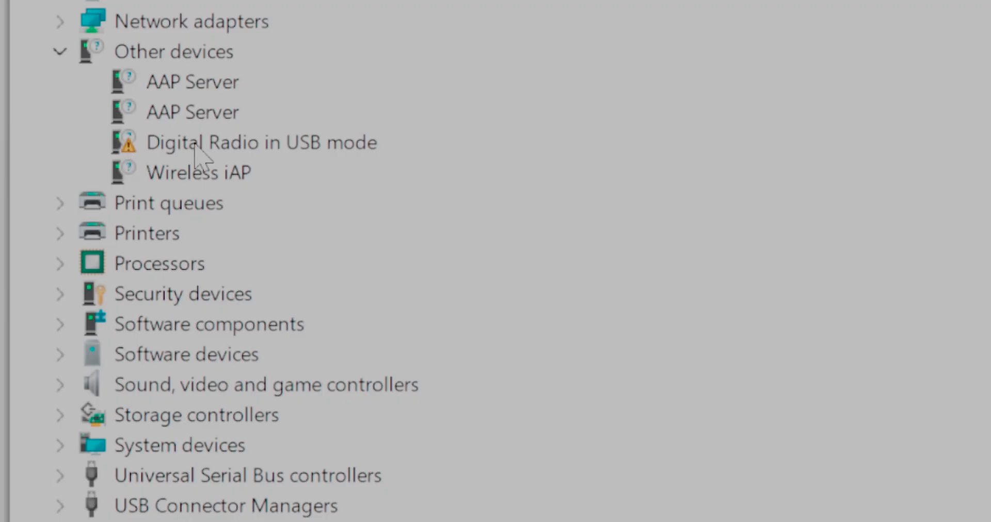
Step: Bring up the context menu for Digital Radio in USB mode under Other devices
right_click(203, 144)
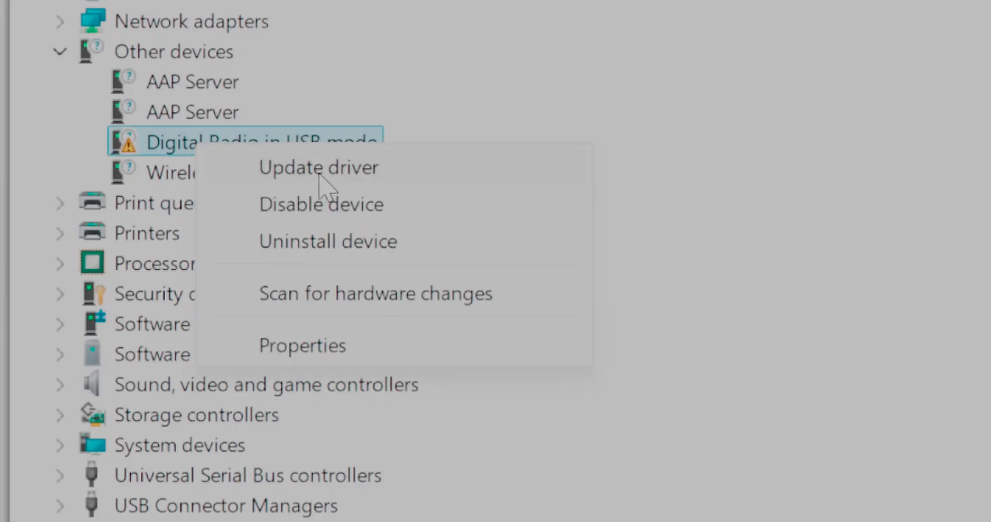
mouse_move(333, 186)
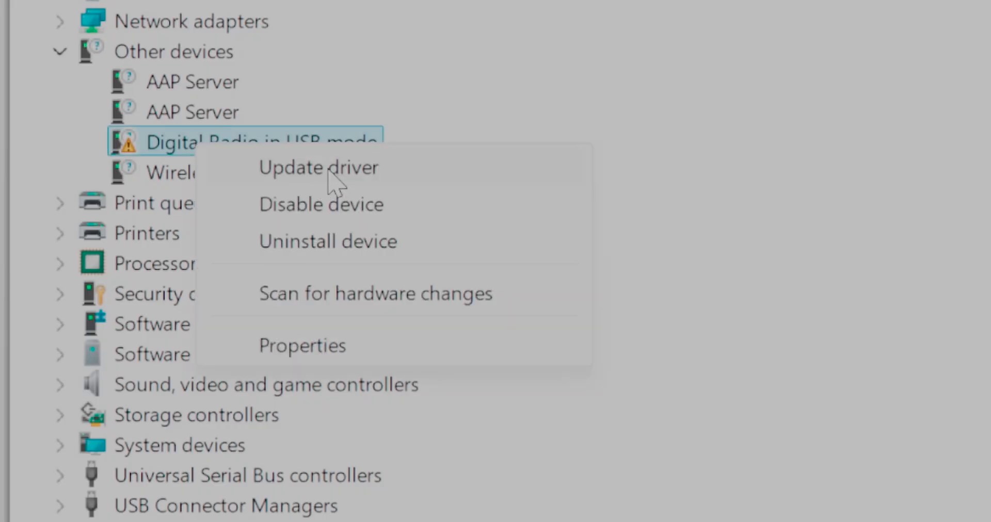
Step: Update the radio's driver manually, pointing it at the tyt_usb_cable_driver folder and its USB Driver subfolders
left_click(318, 168)
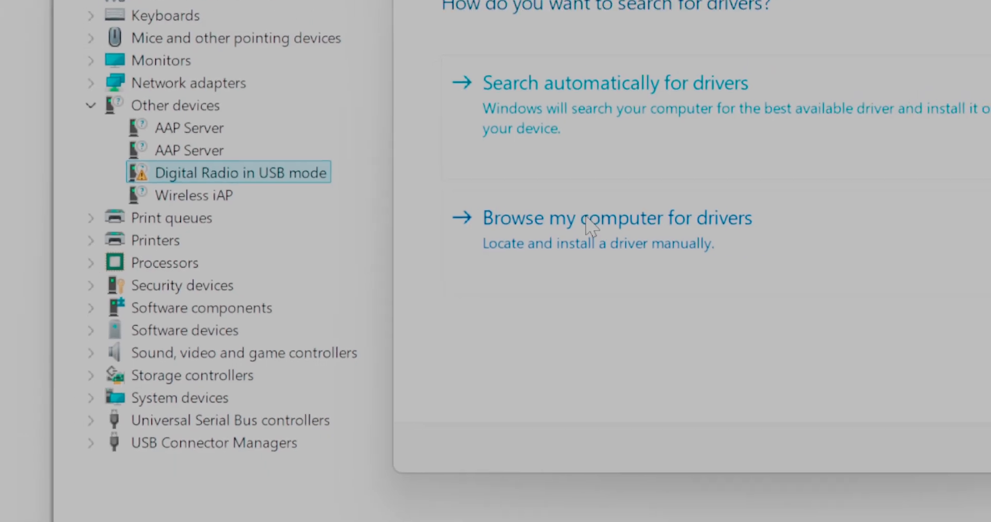
left_click(616, 218)
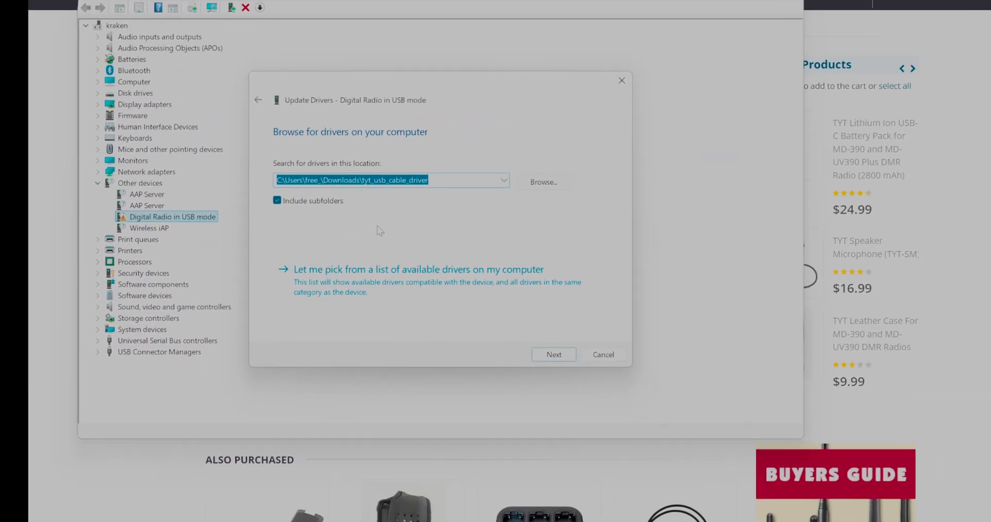
left_click(544, 181)
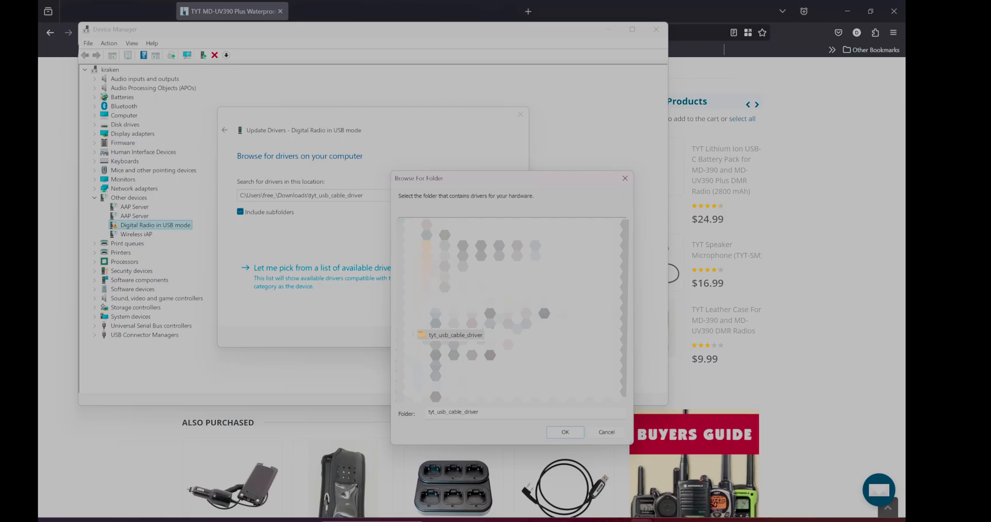
left_click(450, 335)
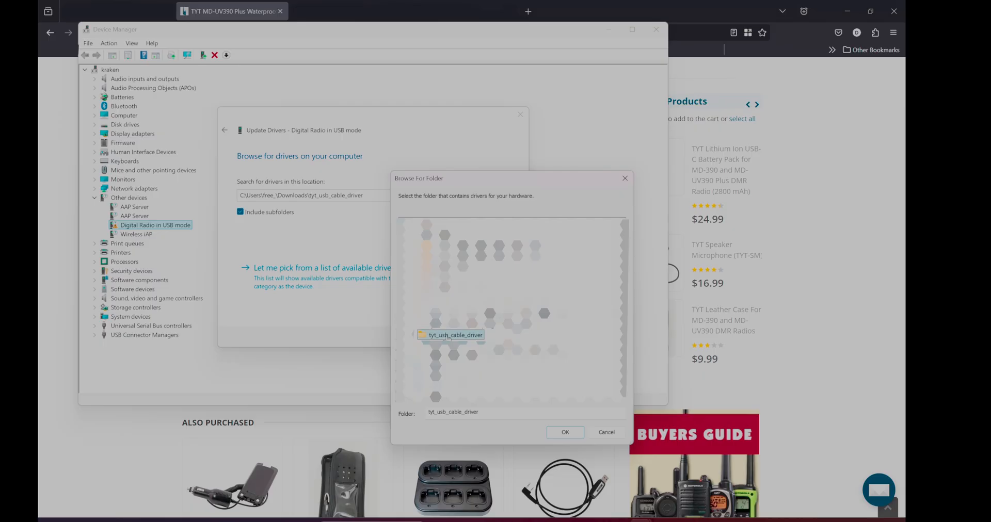
left_click(419, 335)
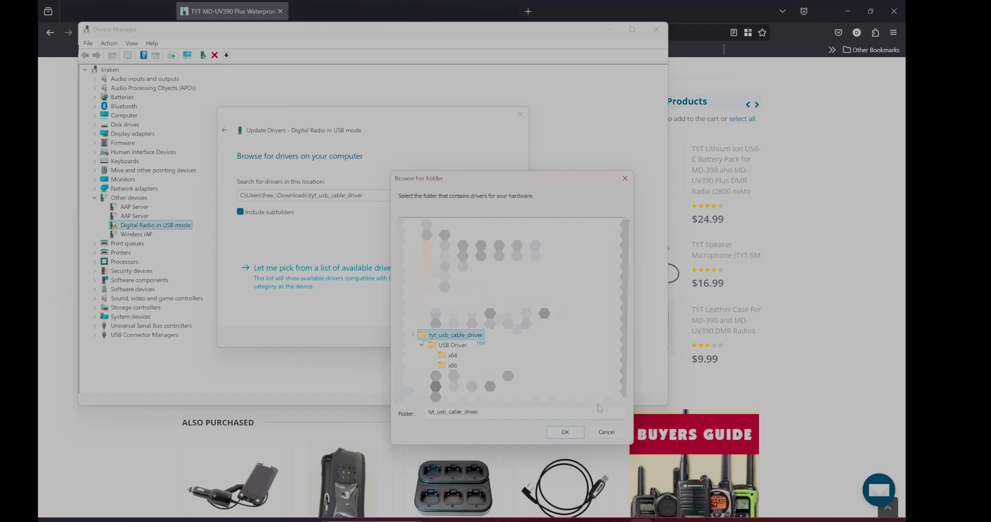
left_click(566, 433)
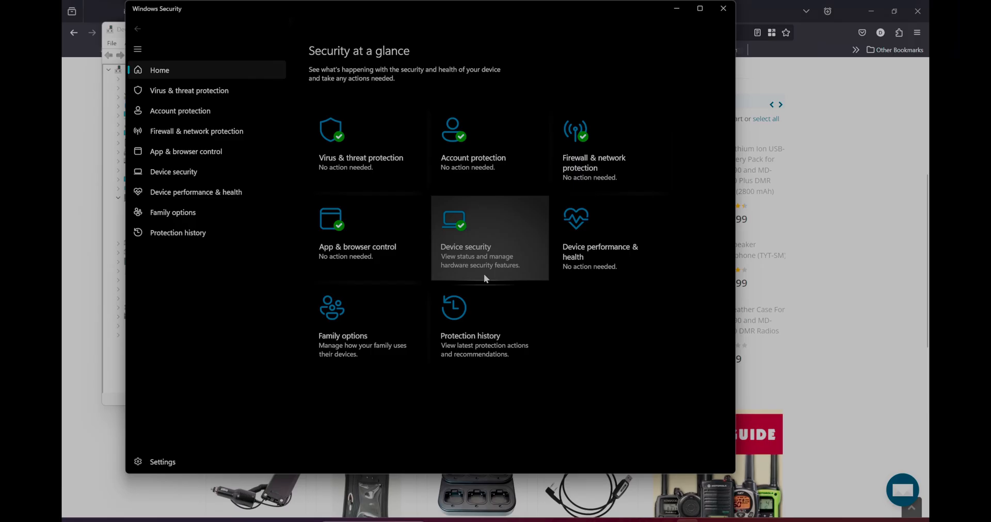
Step: In Device security's Core isolation details, switch Memory integrity off
left_click(465, 247)
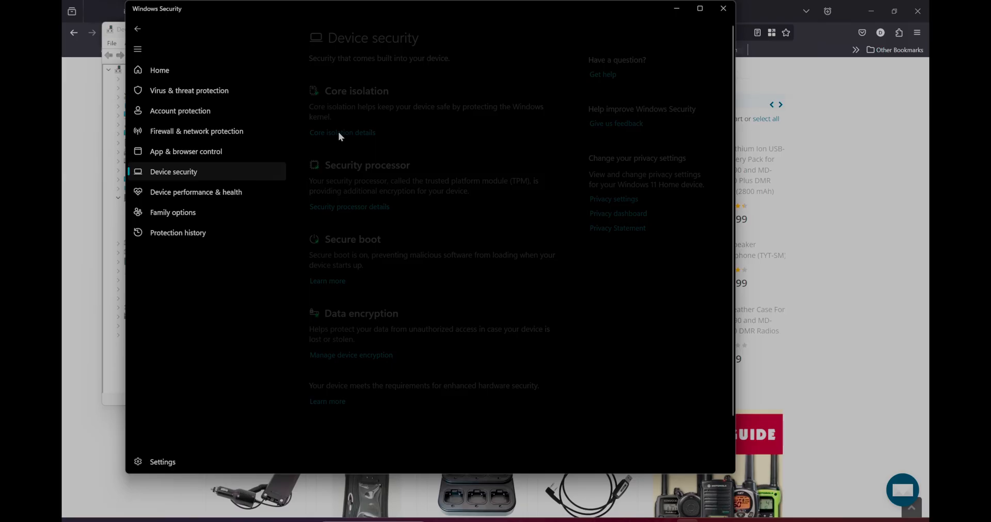
left_click(341, 133)
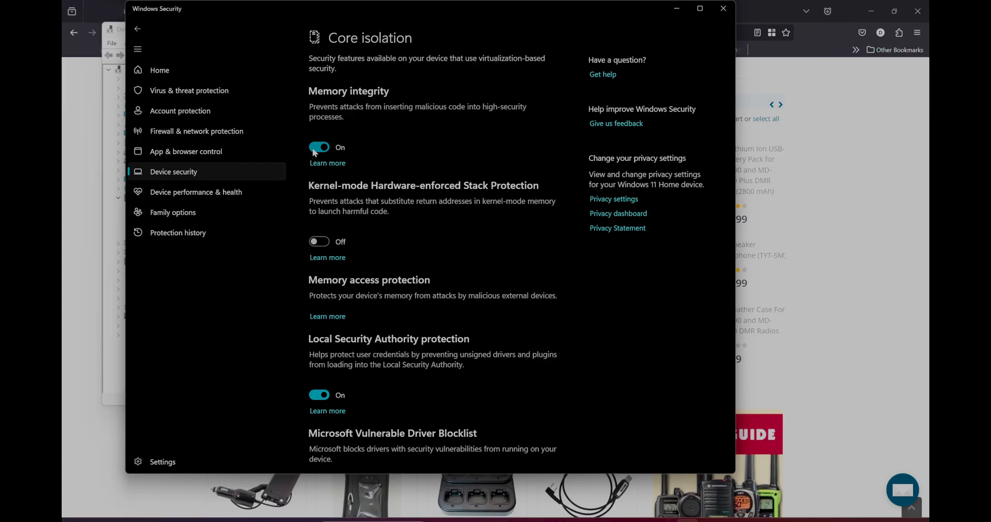
left_click(320, 148)
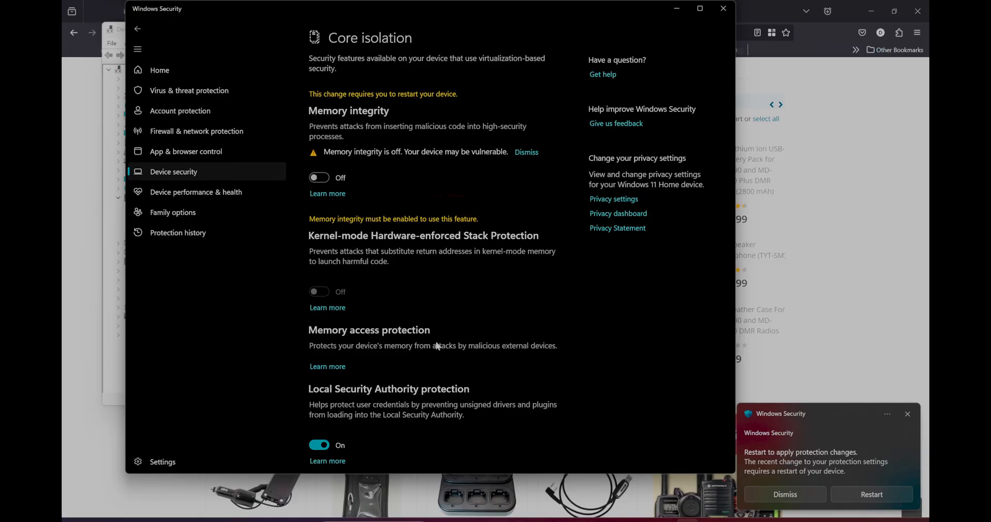
mouse_move(563, 476)
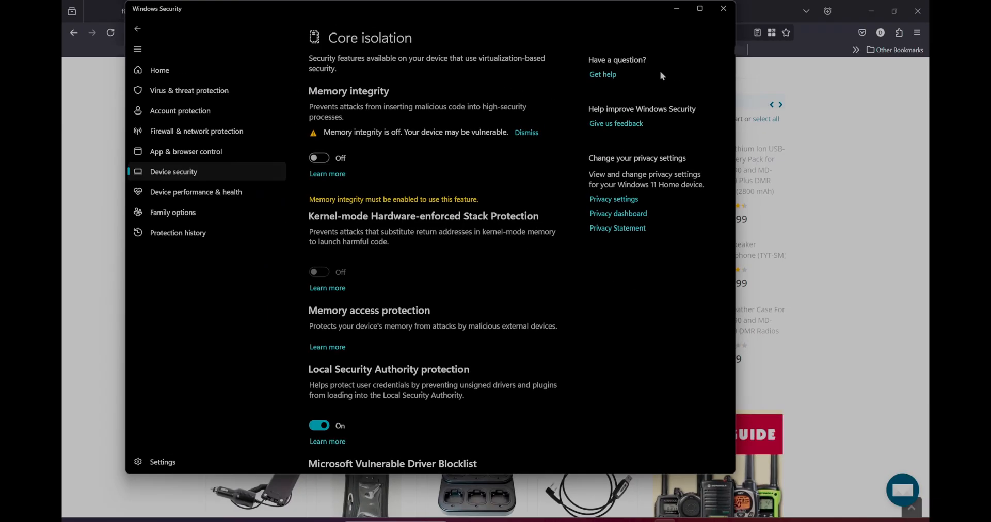
mouse_move(692, 59)
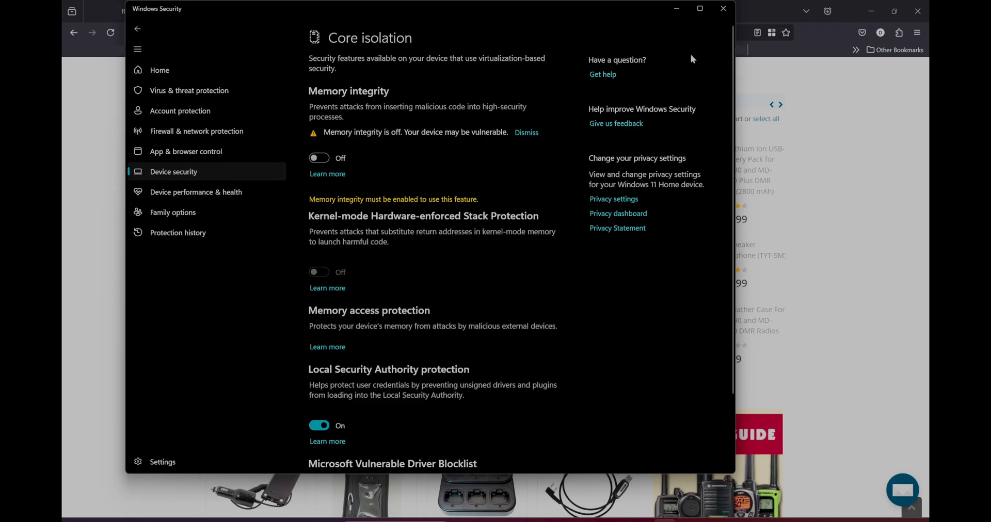
mouse_move(322, 152)
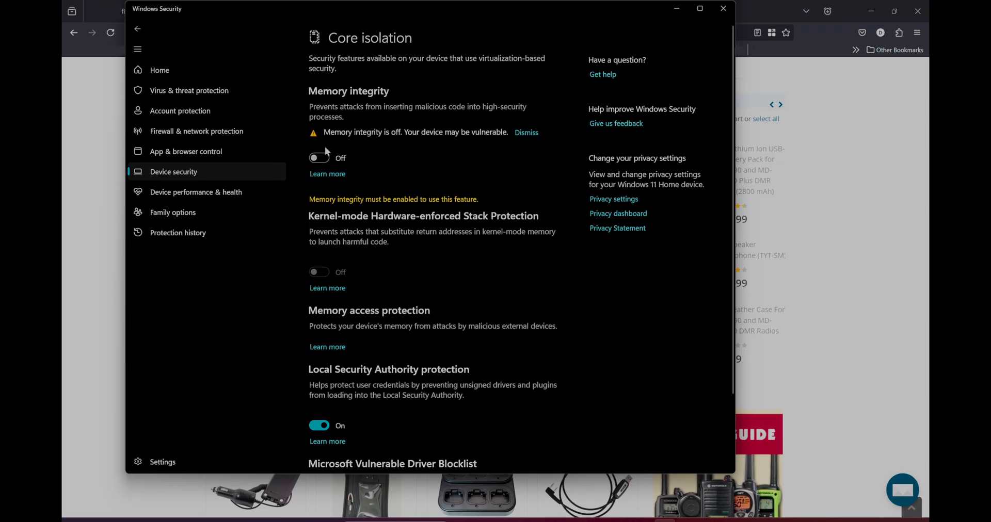
mouse_move(545, 121)
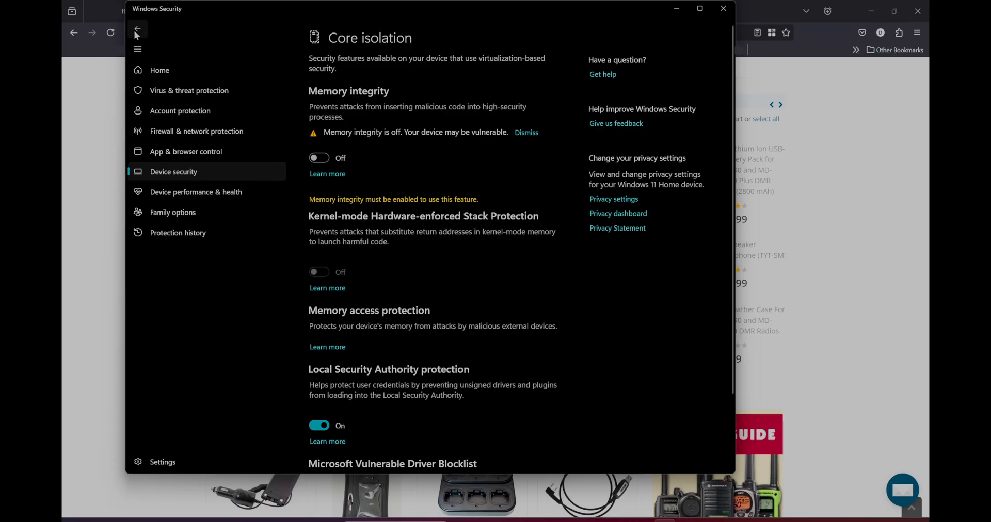
Step: Go back from Core isolation to the Device security overview
left_click(136, 29)
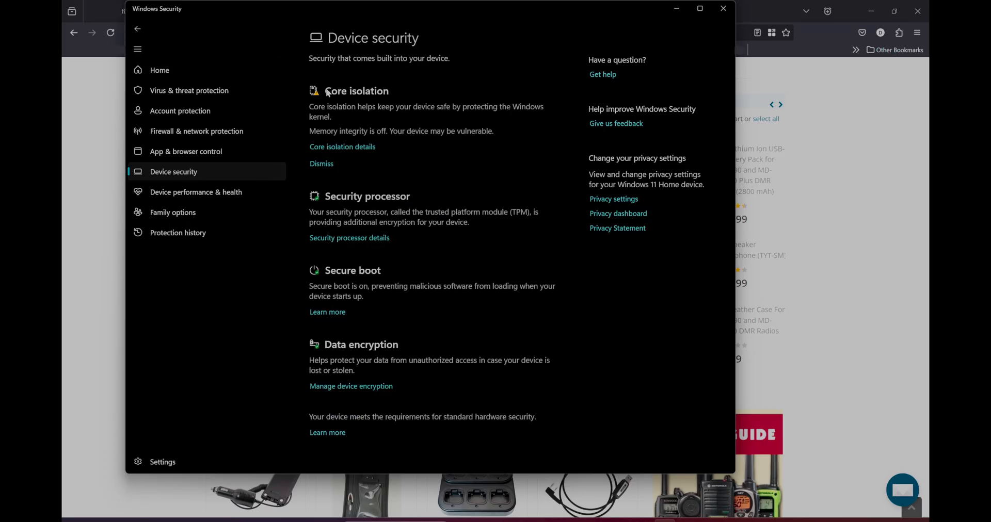
mouse_move(439, 118)
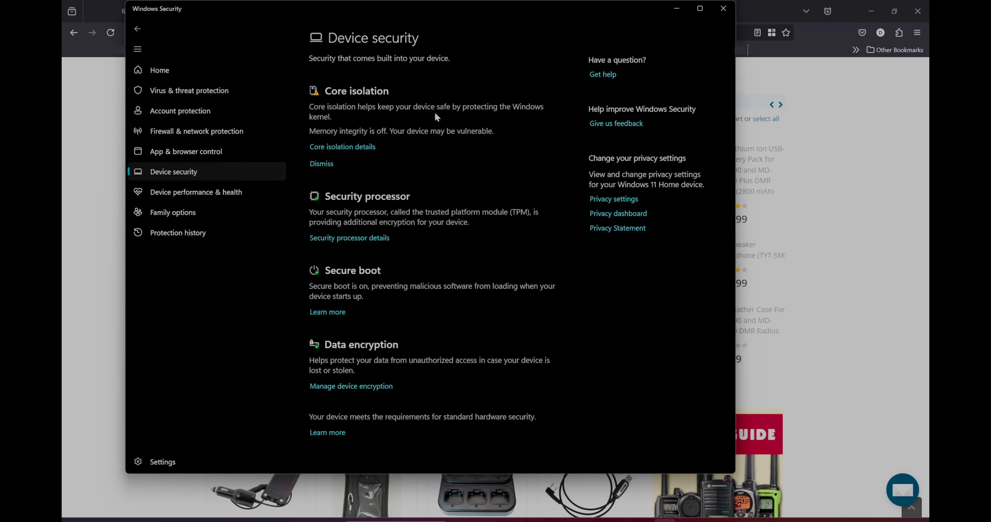
mouse_move(392, 123)
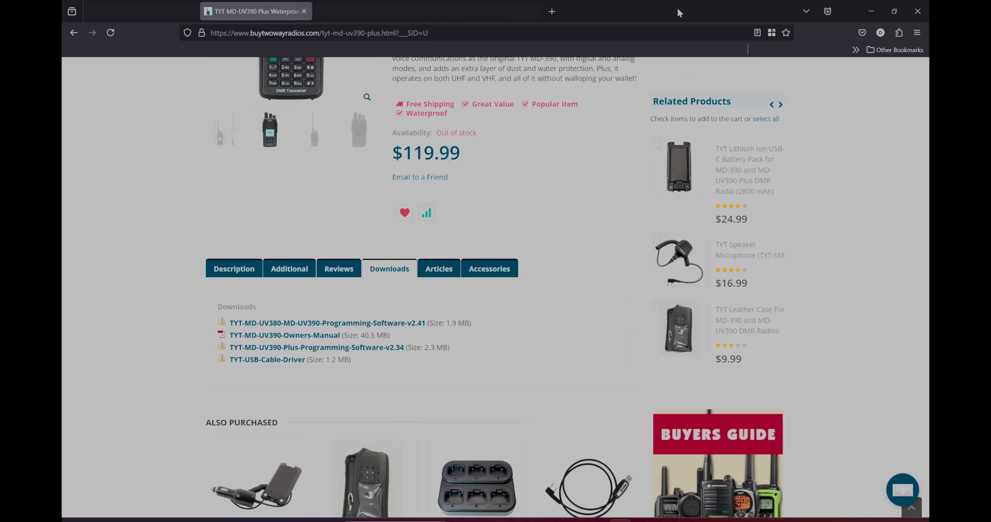
mouse_move(570, 263)
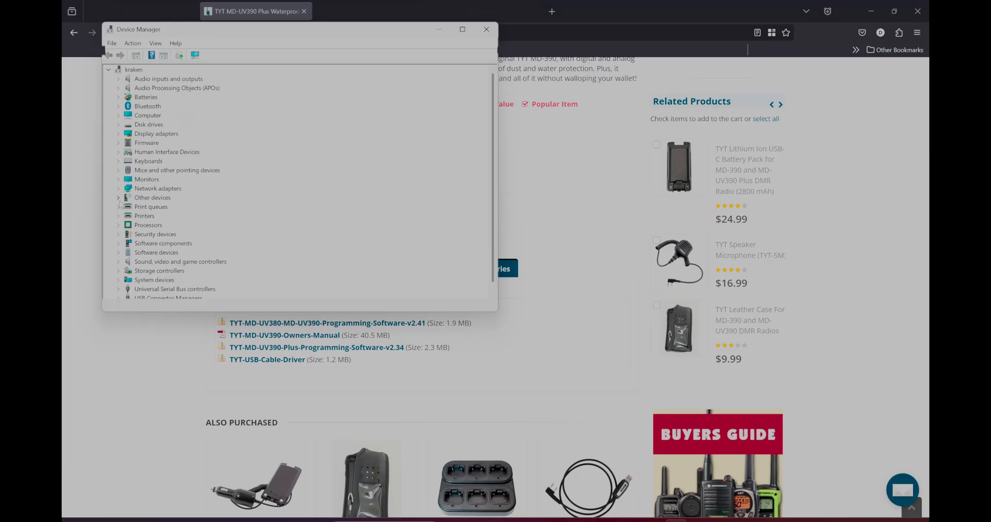
Step: Expand Other devices, find STM Device in DFU Mode under USB controllers, then minimize Device Manager
left_click(119, 199)
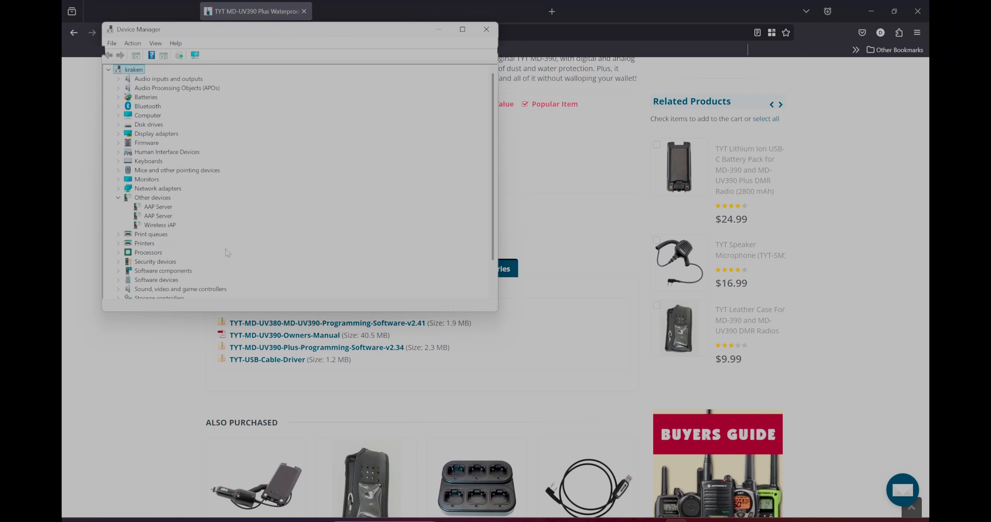
scroll("down", 3)
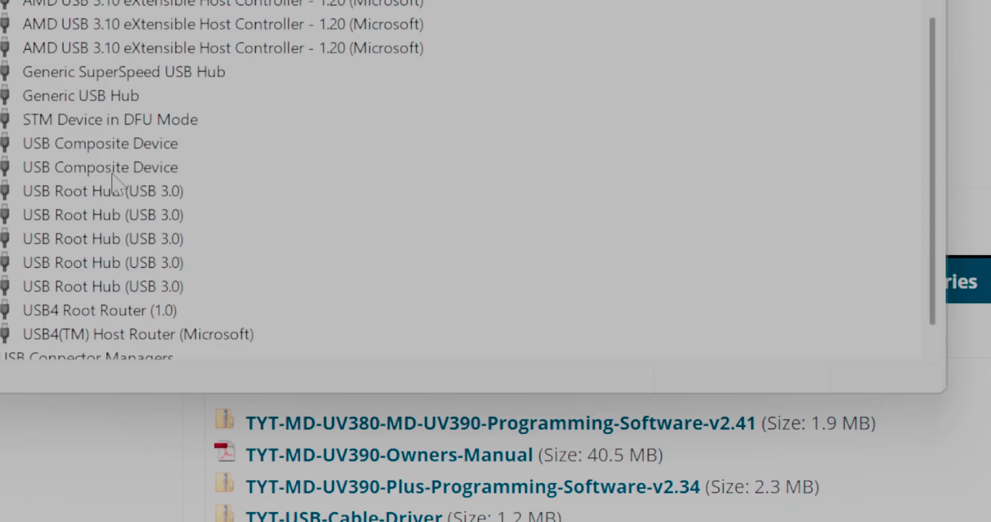
mouse_move(104, 138)
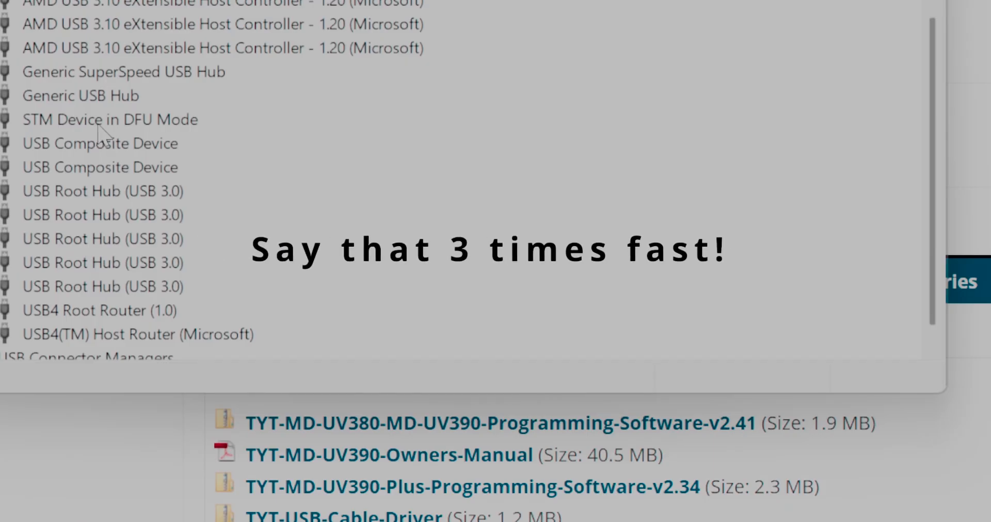
mouse_move(109, 134)
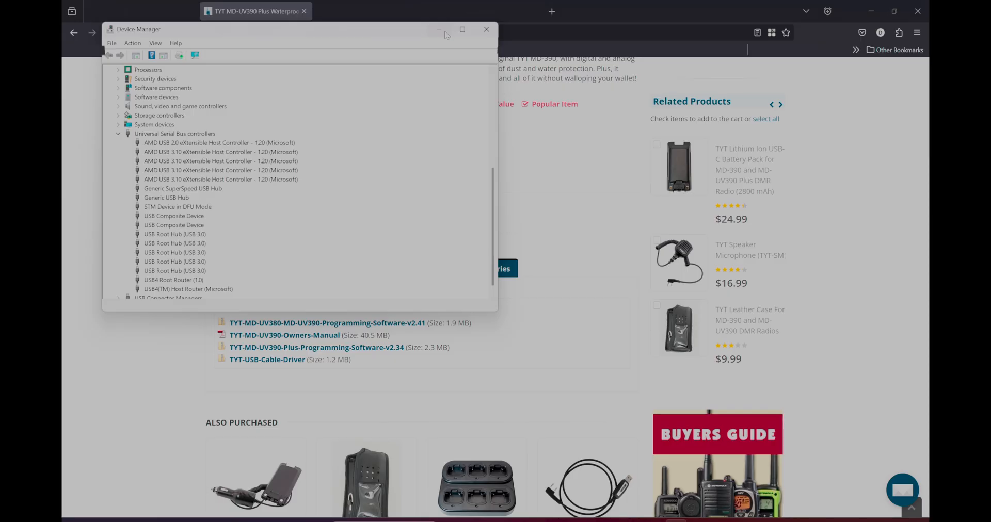
left_click(487, 30)
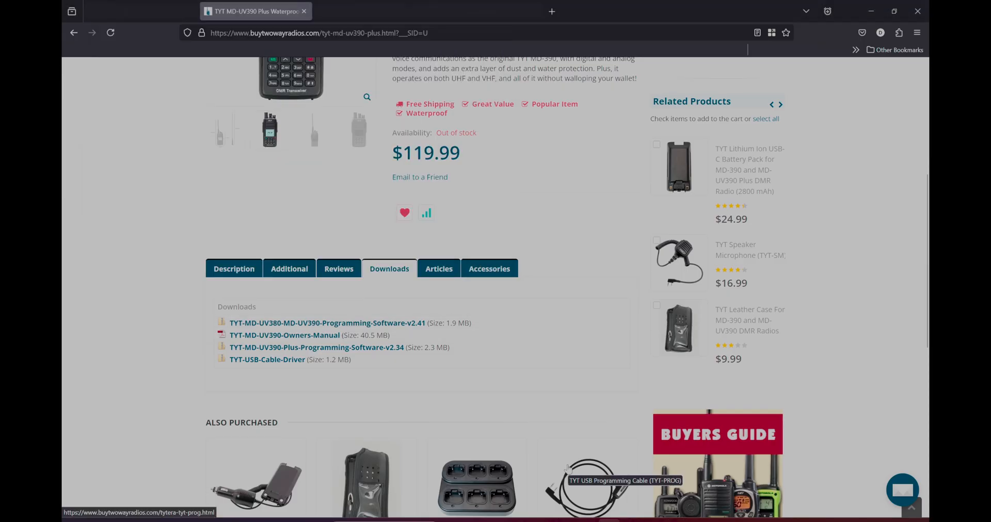
mouse_move(421, 345)
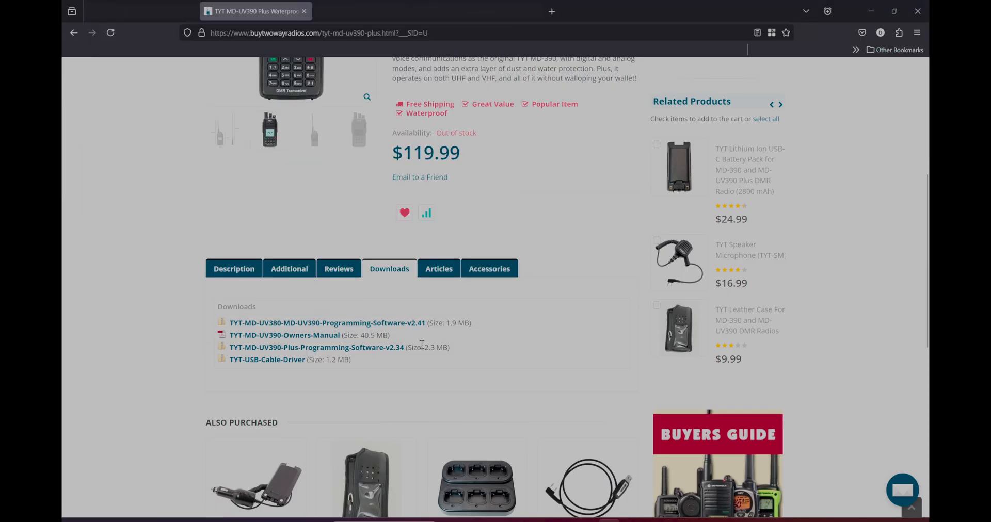
mouse_move(326, 394)
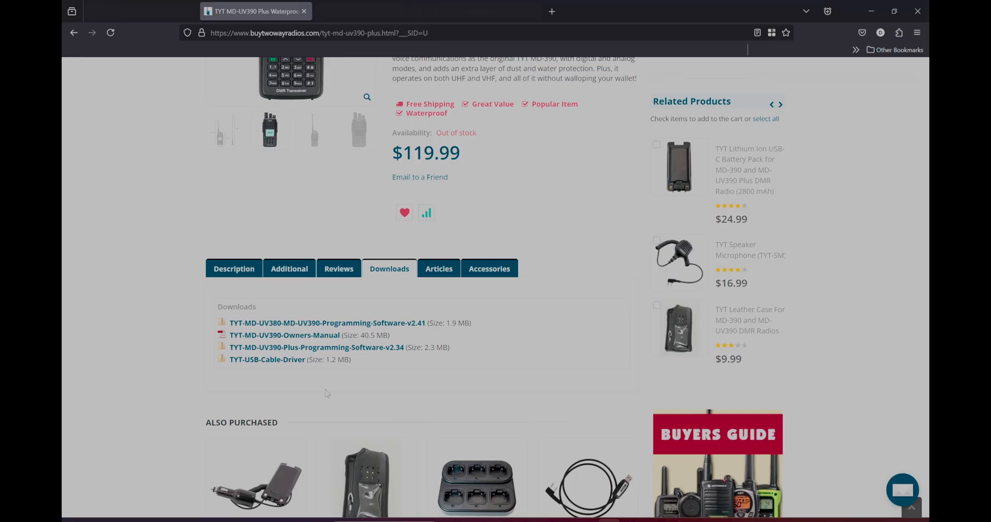
mouse_move(329, 323)
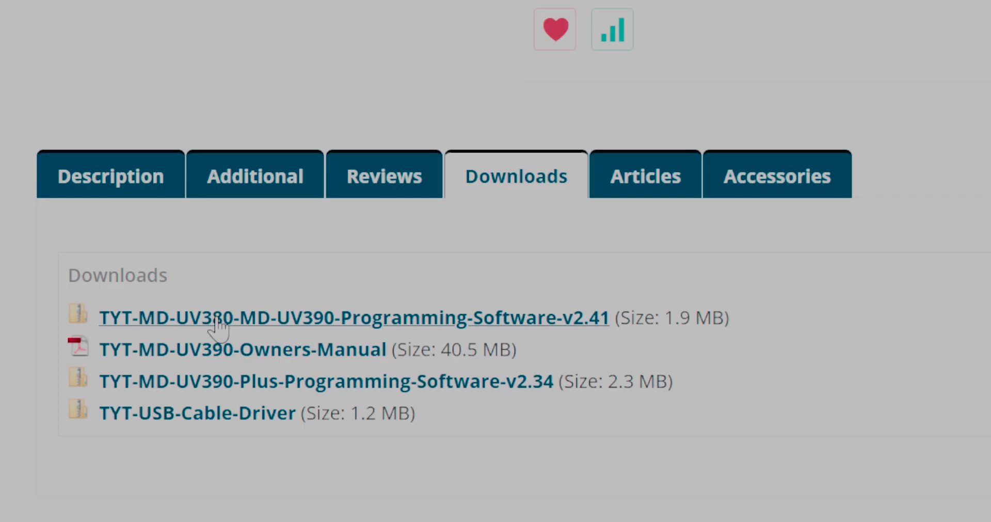
mouse_move(362, 327)
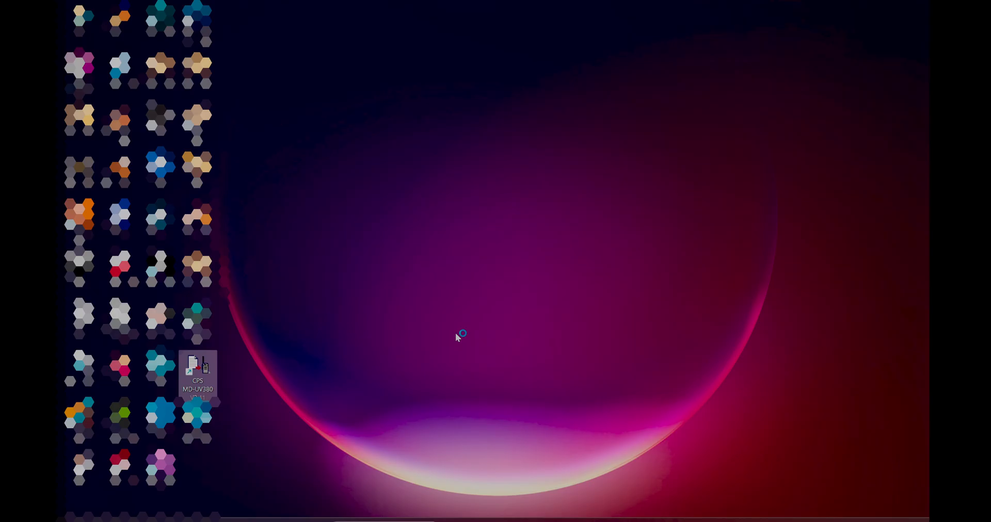
Step: Launch CPS MD-UV380 and read the radio's data, confirming the read and its success prompt
double_click(197, 371)
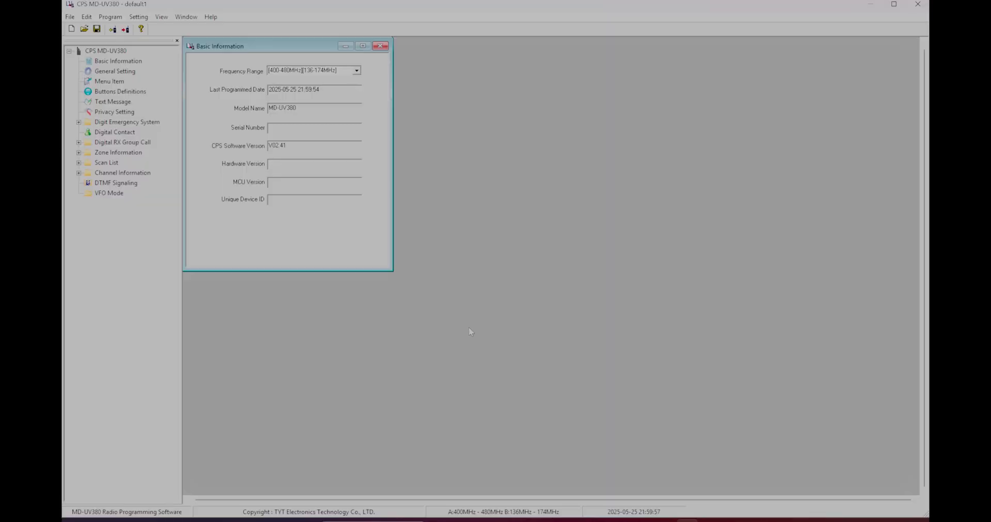
mouse_move(111, 29)
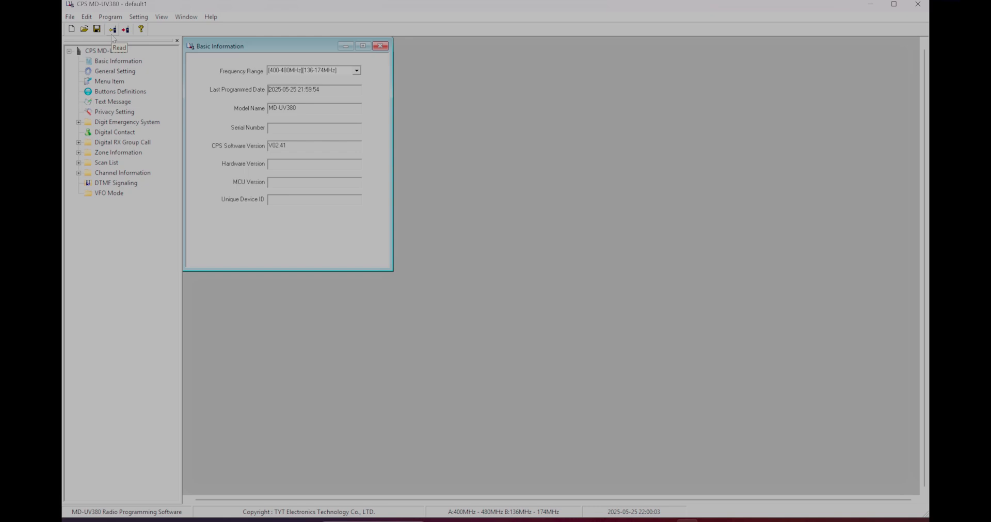
left_click(114, 30)
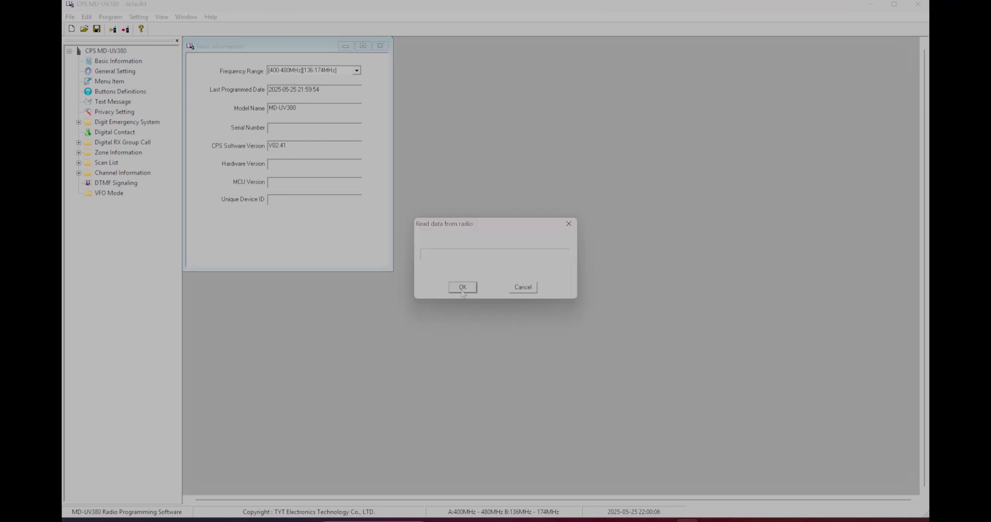
left_click(462, 287)
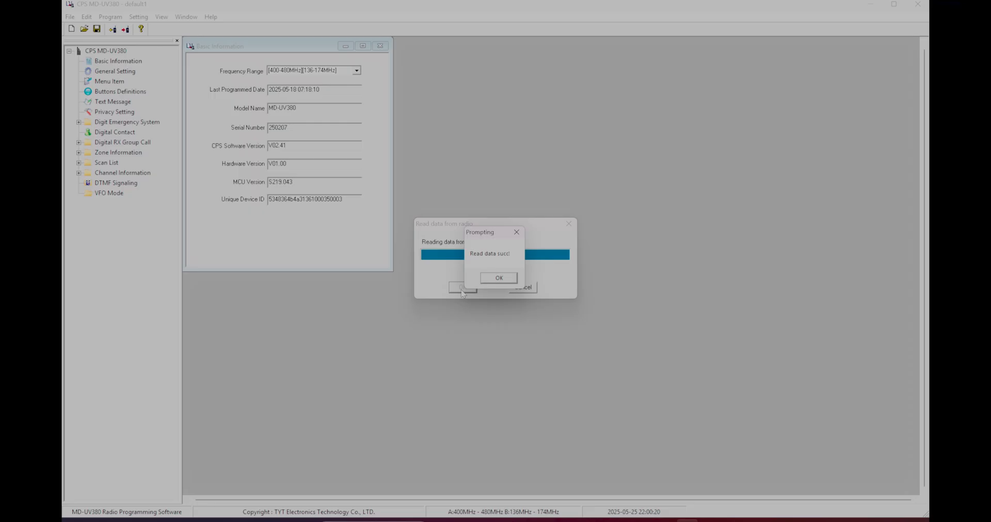
left_click(498, 279)
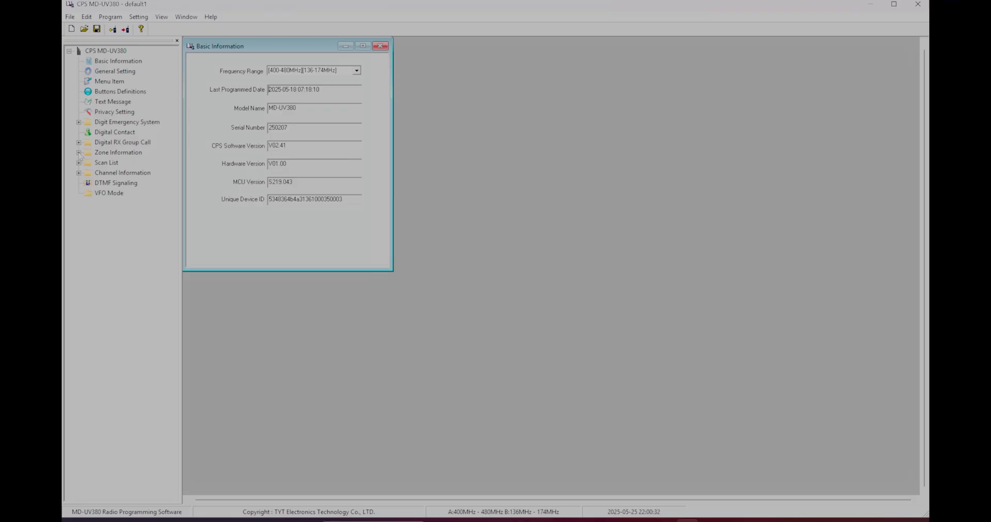
Step: Expand Zone Information to list zones such as Weather and Digital Test
left_click(79, 153)
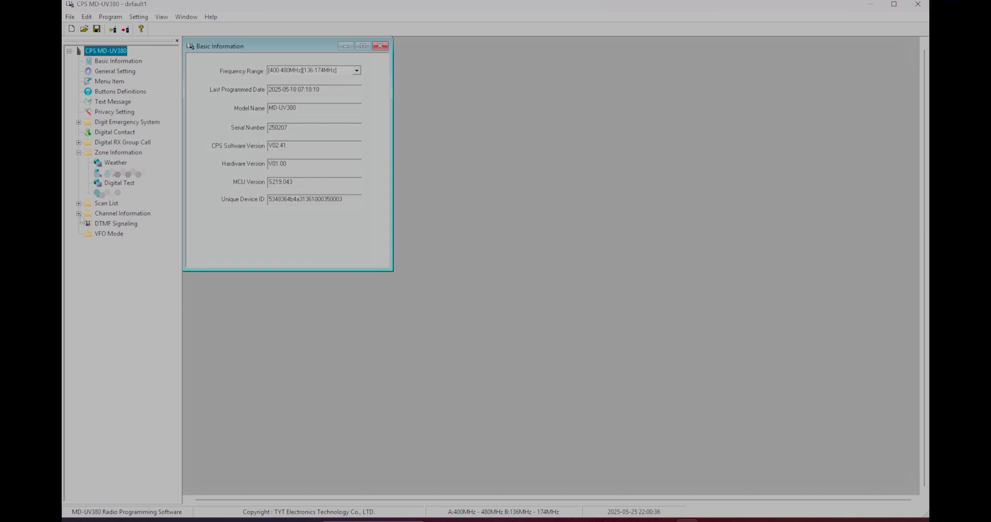
mouse_move(115, 301)
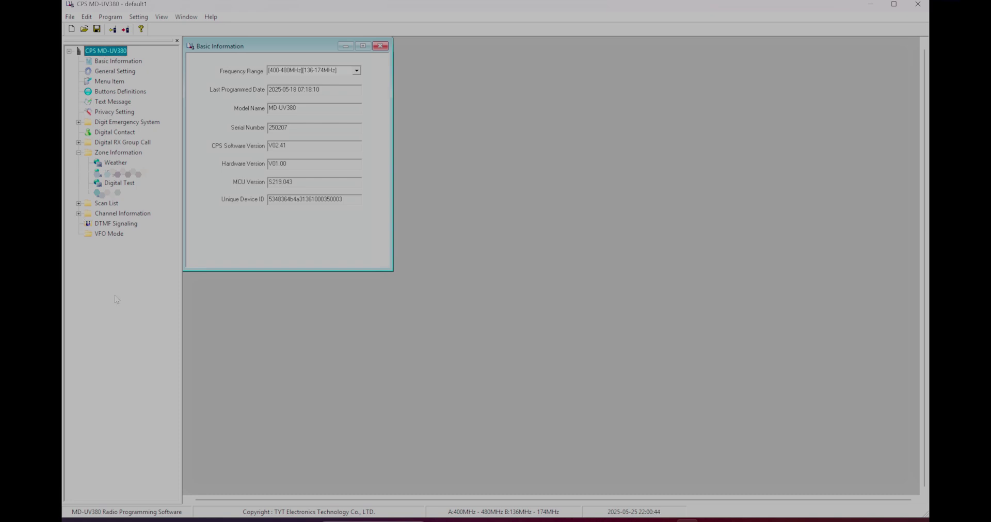
mouse_move(190, 344)
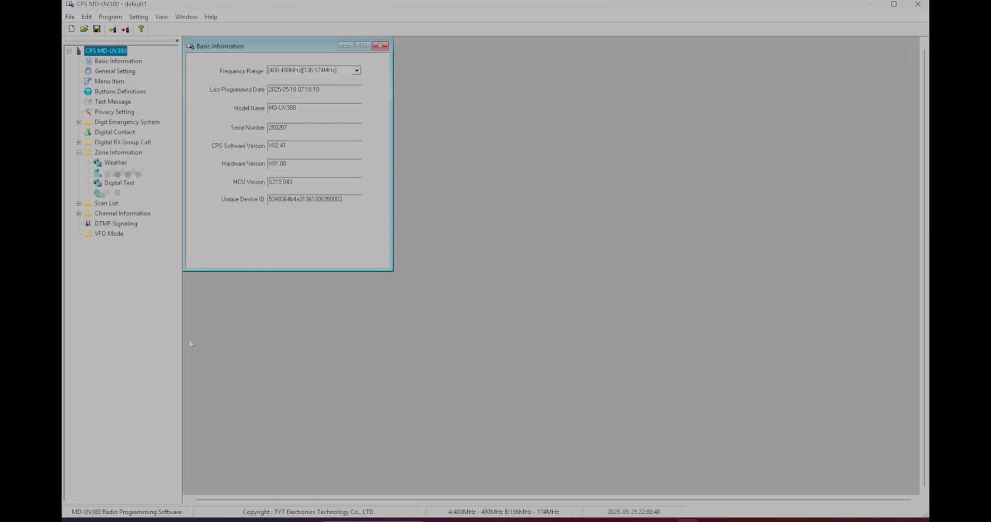
mouse_move(328, 290)
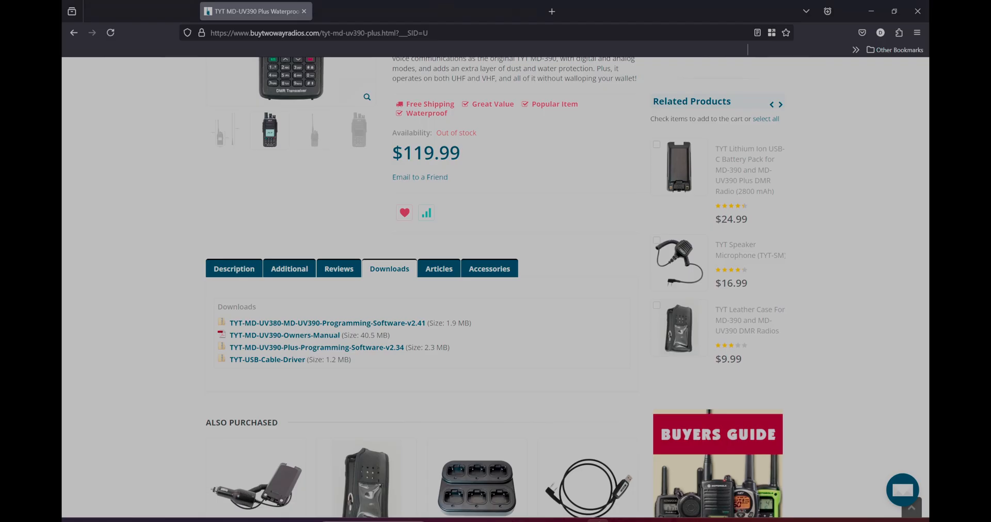
mouse_move(427, 300)
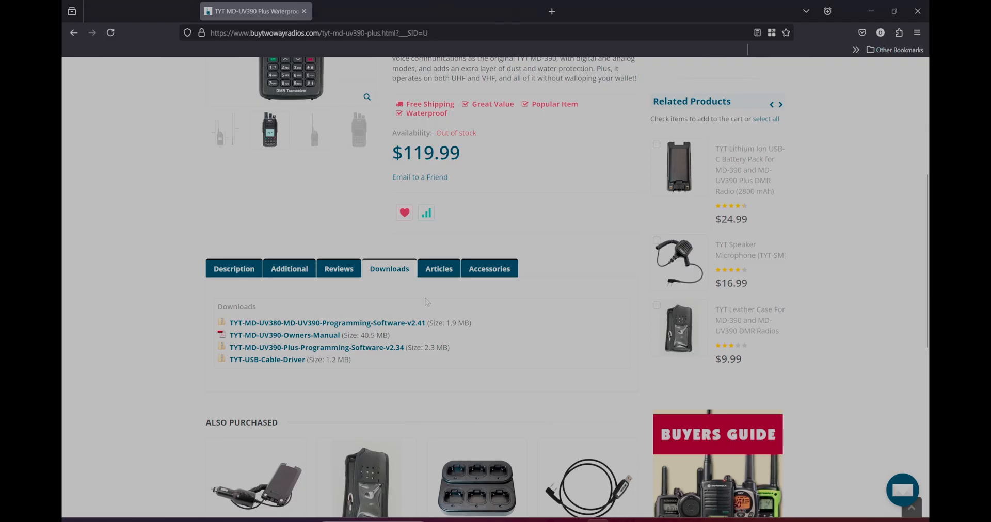